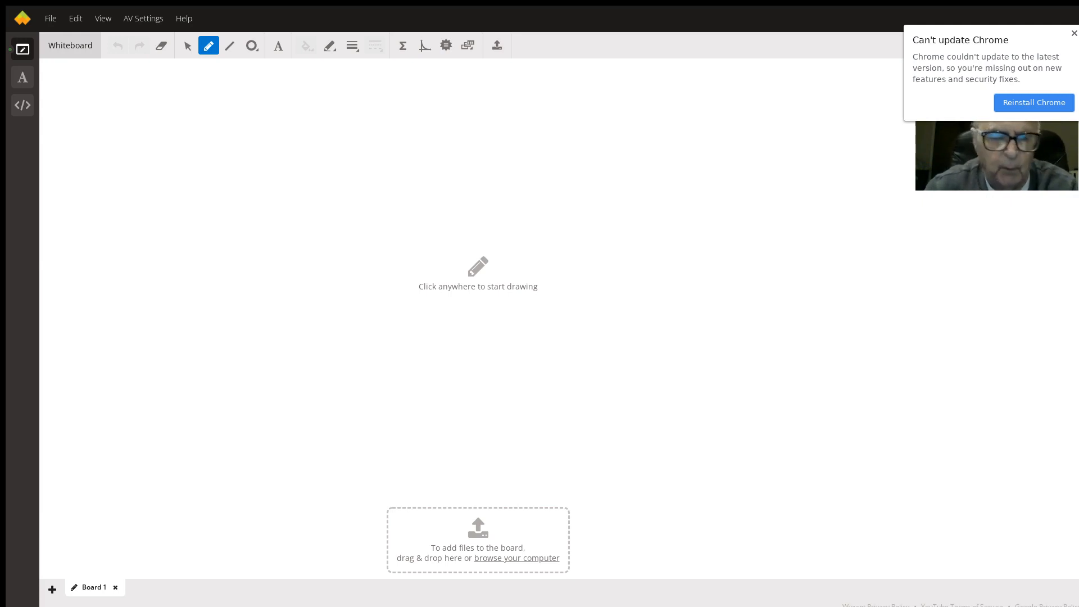
{"action": "mouse_move", "coordinate": [189, 219]}
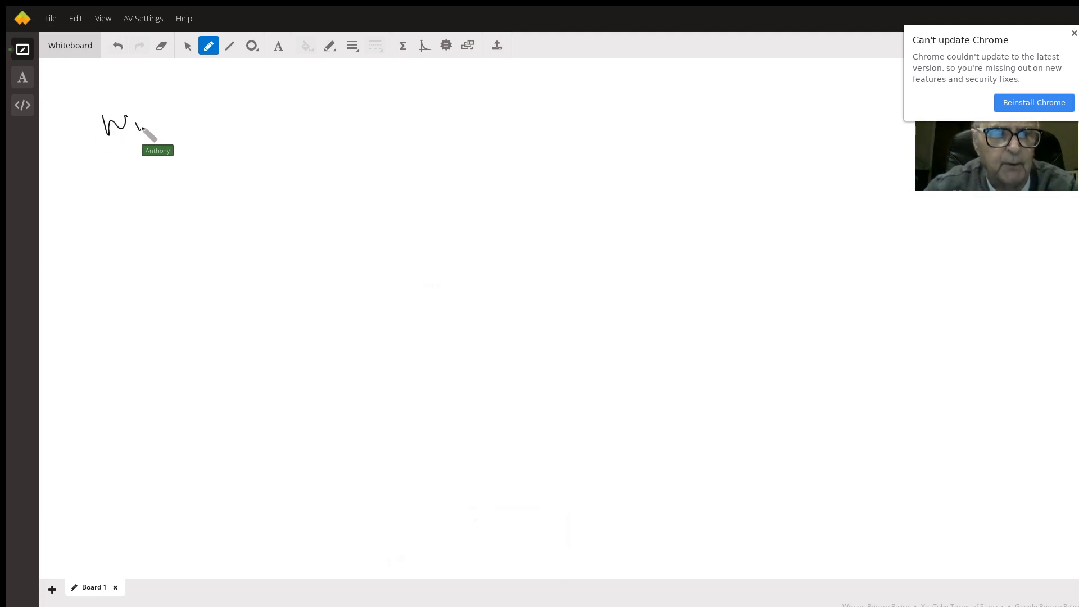
Step: Handwrite '1) Windows menu' as the first step of the list
{"action": "left_click_drag", "start_coordinate": [110, 128], "coordinate": [193, 131]}
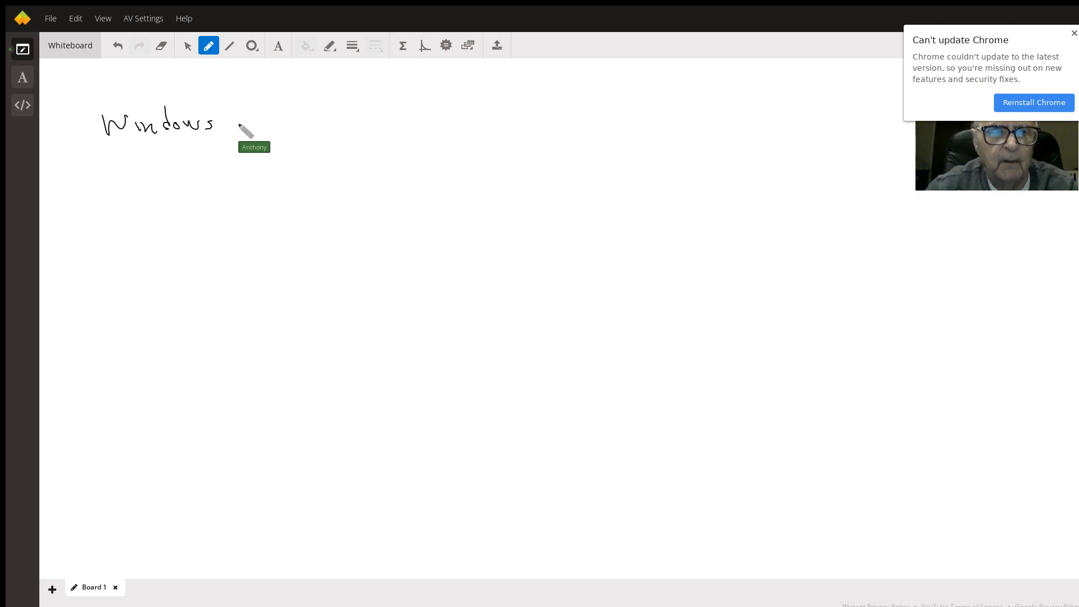
{"action": "left_click_drag", "start_coordinate": [227, 123], "coordinate": [289, 128]}
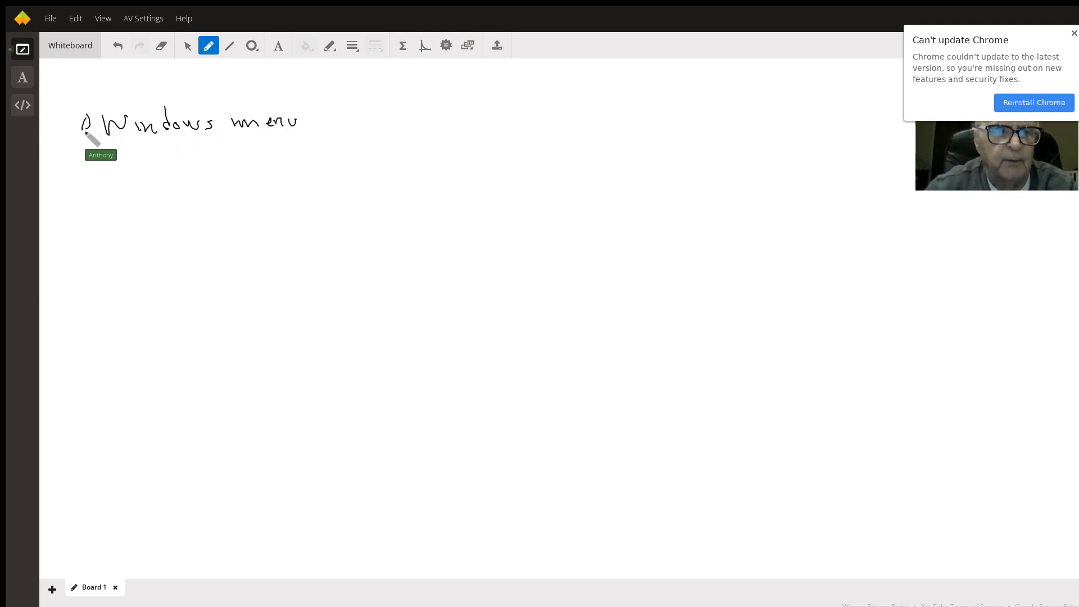
Step: Handwrite '2) Wacom Tablet' below the first step
{"action": "left_click_drag", "start_coordinate": [76, 151], "coordinate": [96, 162]}
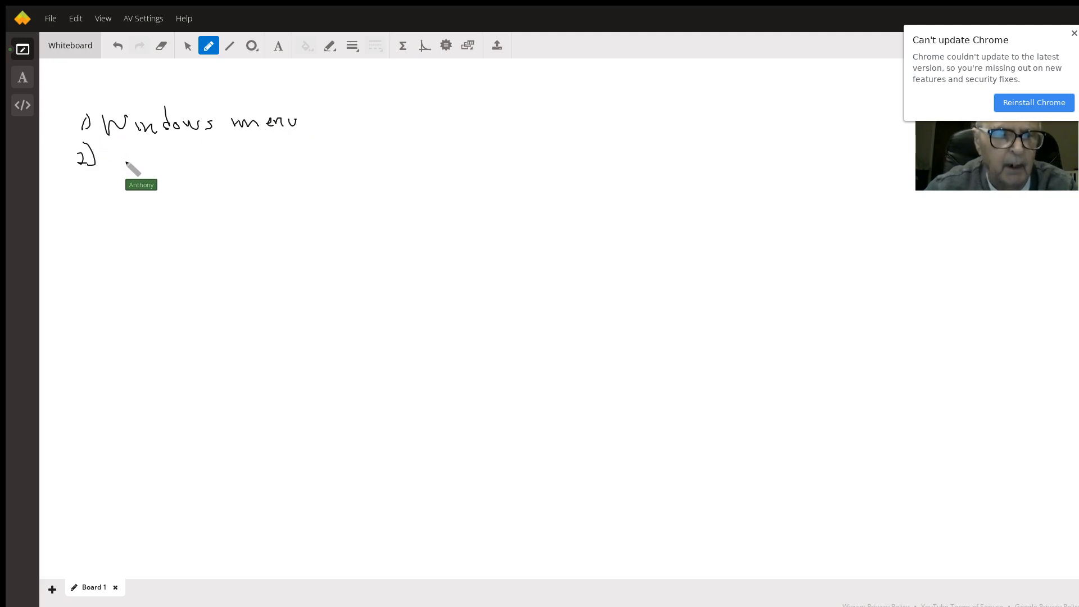
{"action": "left_click_drag", "start_coordinate": [114, 161], "coordinate": [138, 145]}
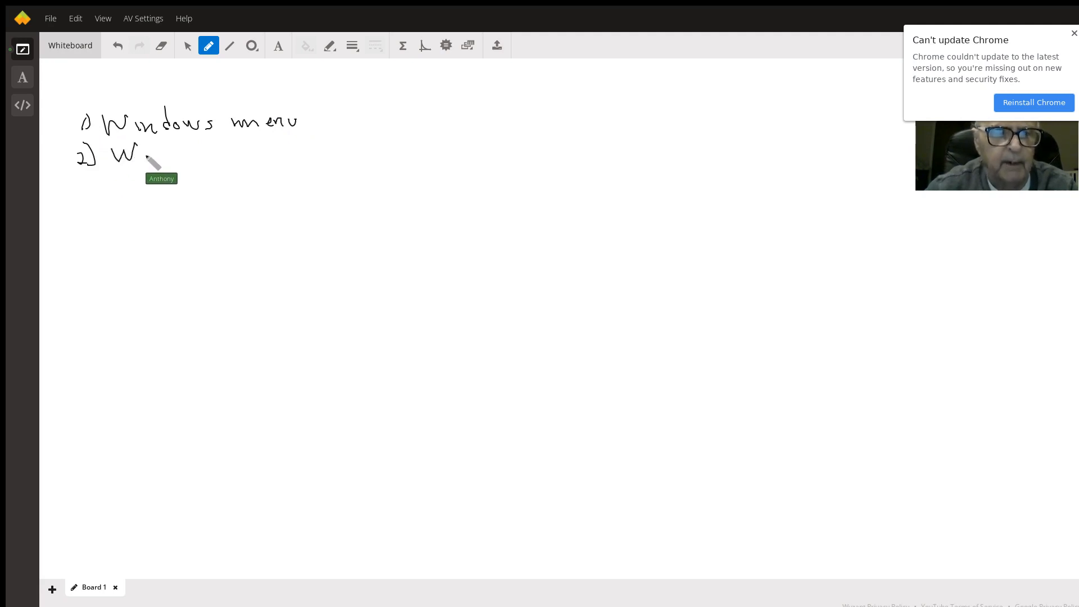
{"action": "left_click_drag", "start_coordinate": [137, 155], "coordinate": [206, 155]}
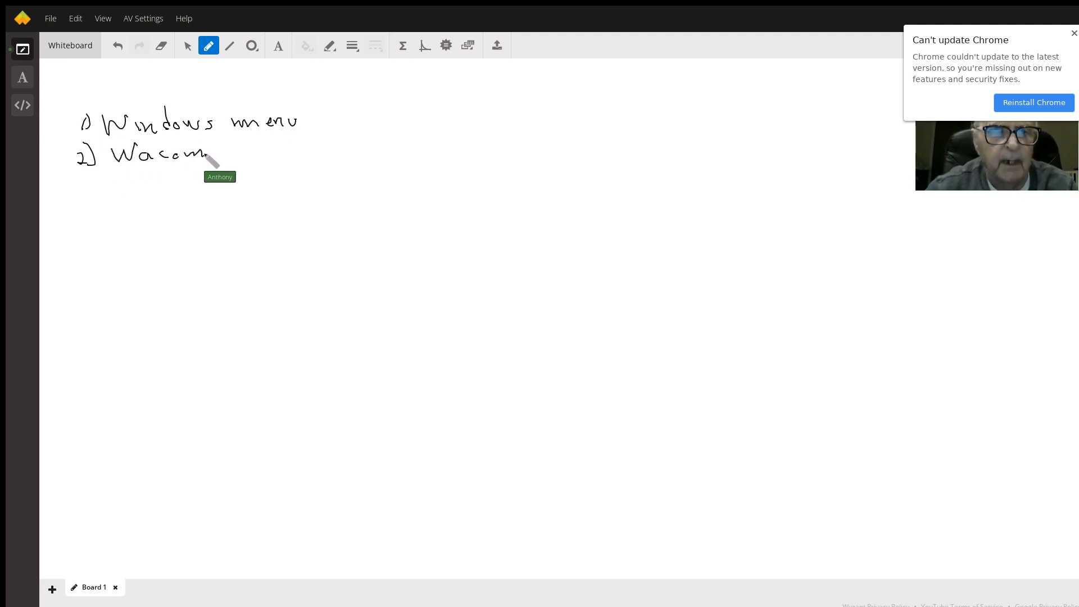
{"action": "left_click_drag", "start_coordinate": [220, 144], "coordinate": [269, 155]}
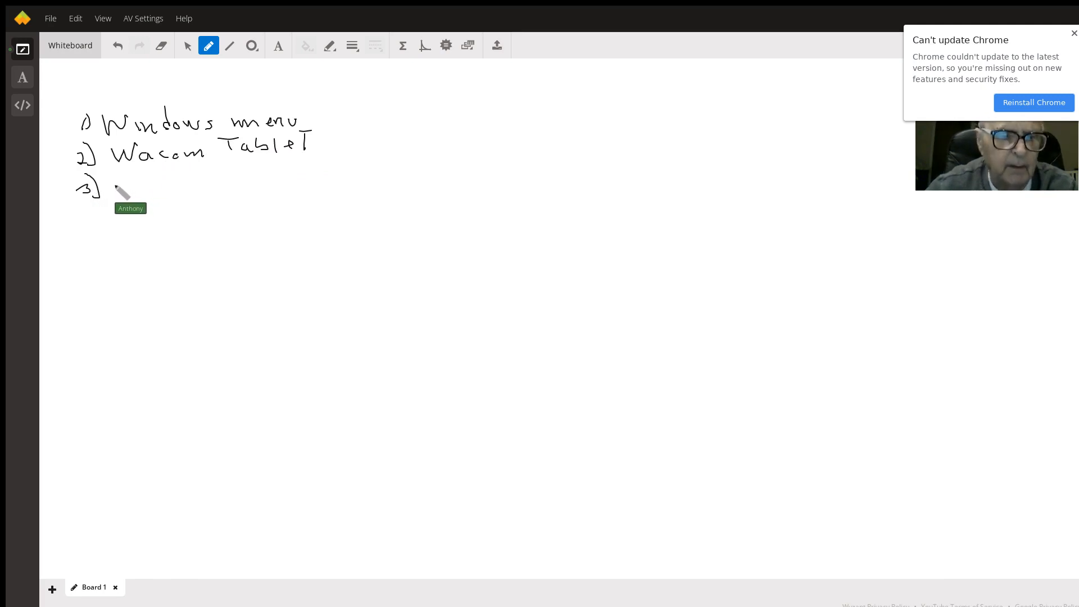
Step: Handwrite '3) Wacom Tablet properties' as the third step
{"action": "left_click_drag", "start_coordinate": [110, 187], "coordinate": [166, 186]}
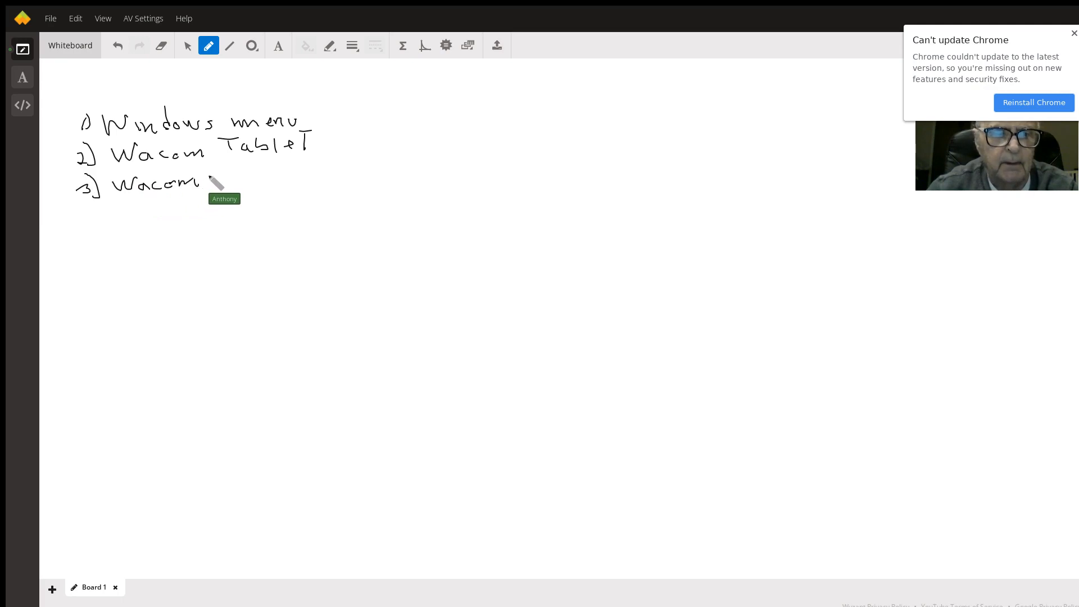
{"action": "left_click_drag", "start_coordinate": [206, 182], "coordinate": [258, 179]}
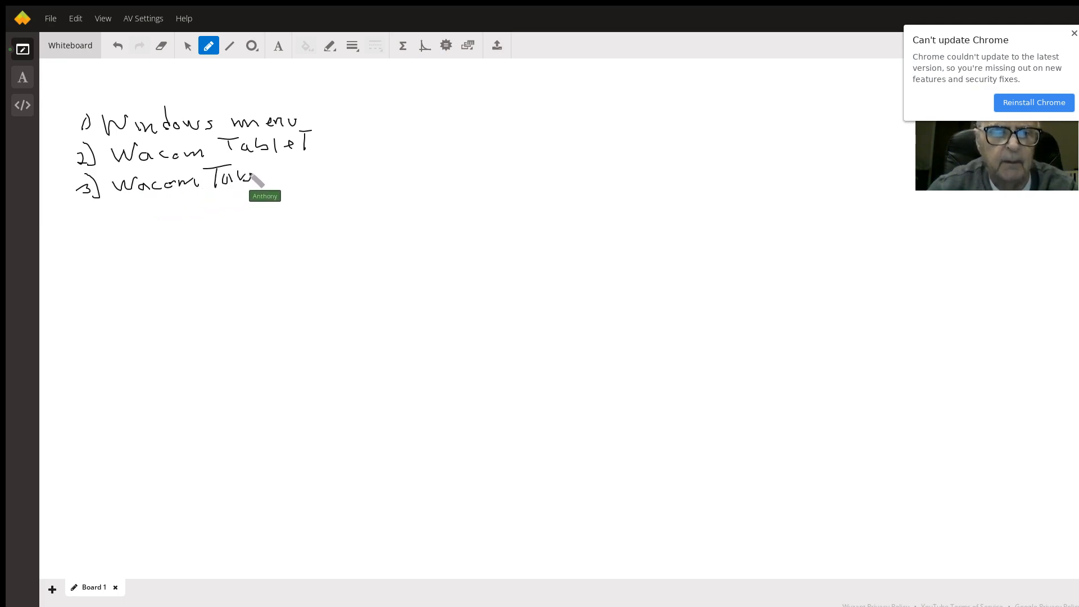
{"action": "left_click_drag", "start_coordinate": [245, 175], "coordinate": [289, 172]}
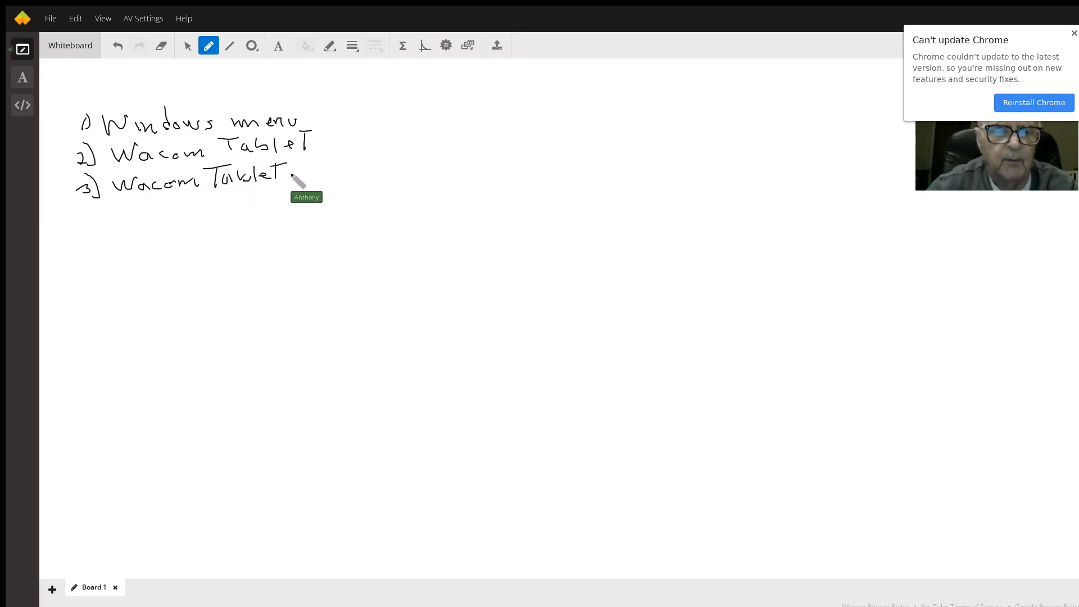
{"action": "left_click_drag", "start_coordinate": [289, 172], "coordinate": [328, 172]}
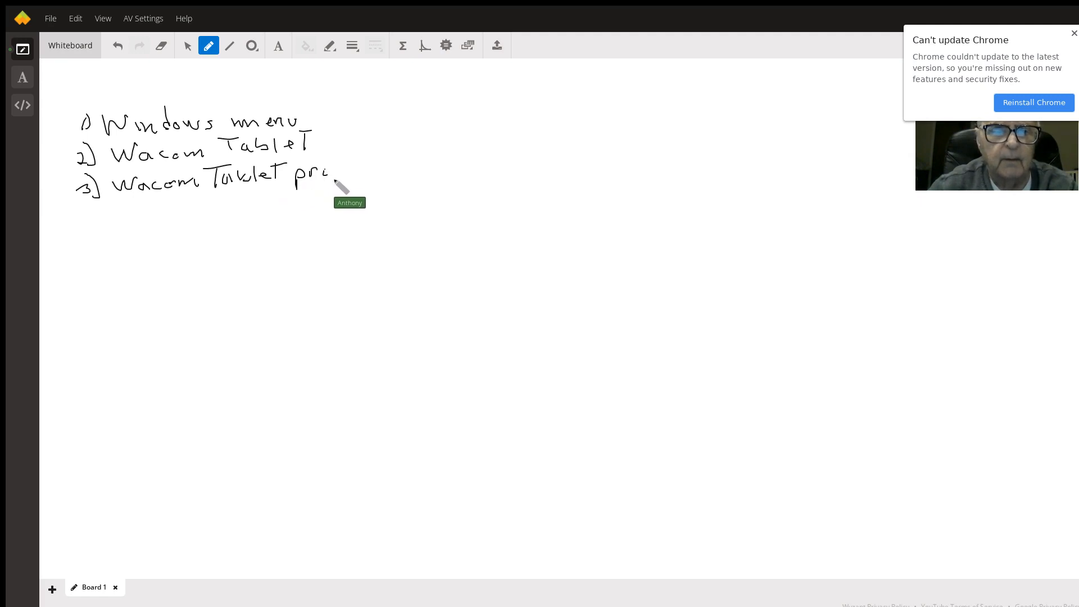
{"action": "left_click_drag", "start_coordinate": [330, 172], "coordinate": [358, 172]}
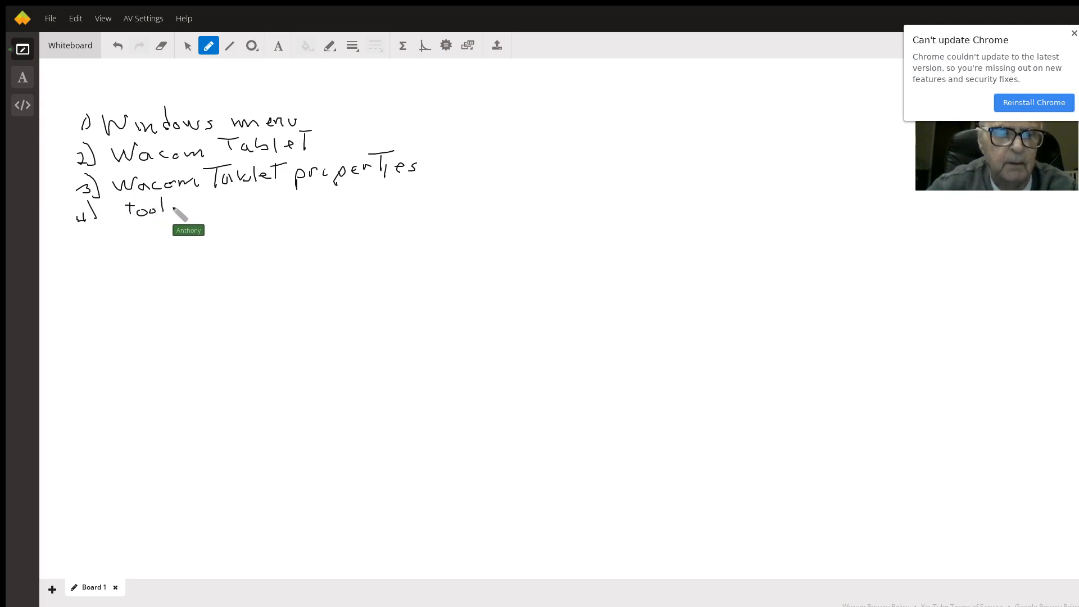
Step: Handwrite '4) tools, select pen' and number step five
{"action": "type", "text": "tools, se"}
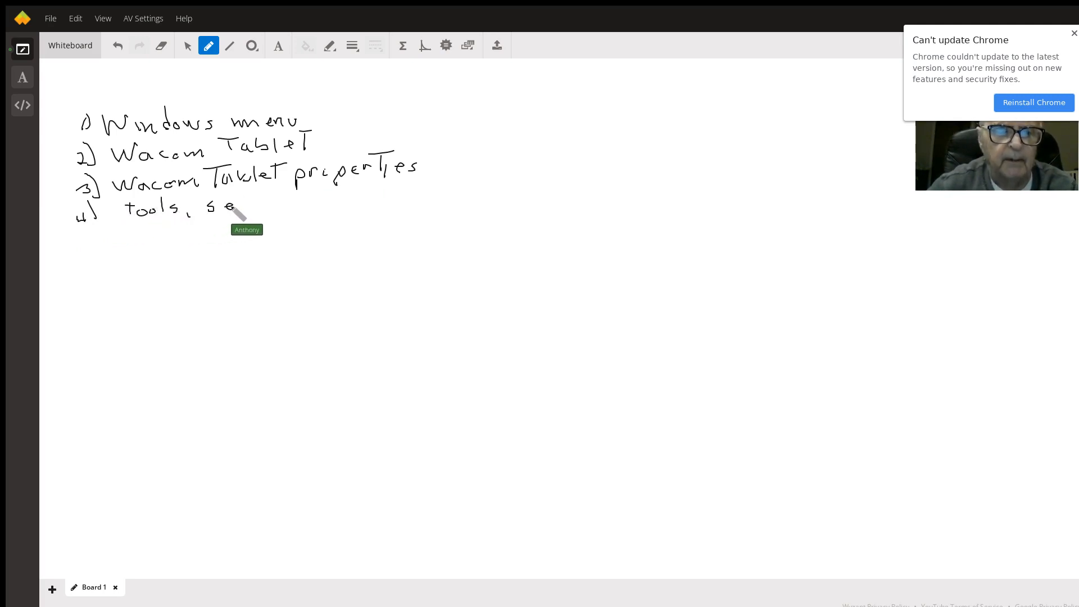
{"action": "left_click_drag", "start_coordinate": [227, 206], "coordinate": [282, 206]}
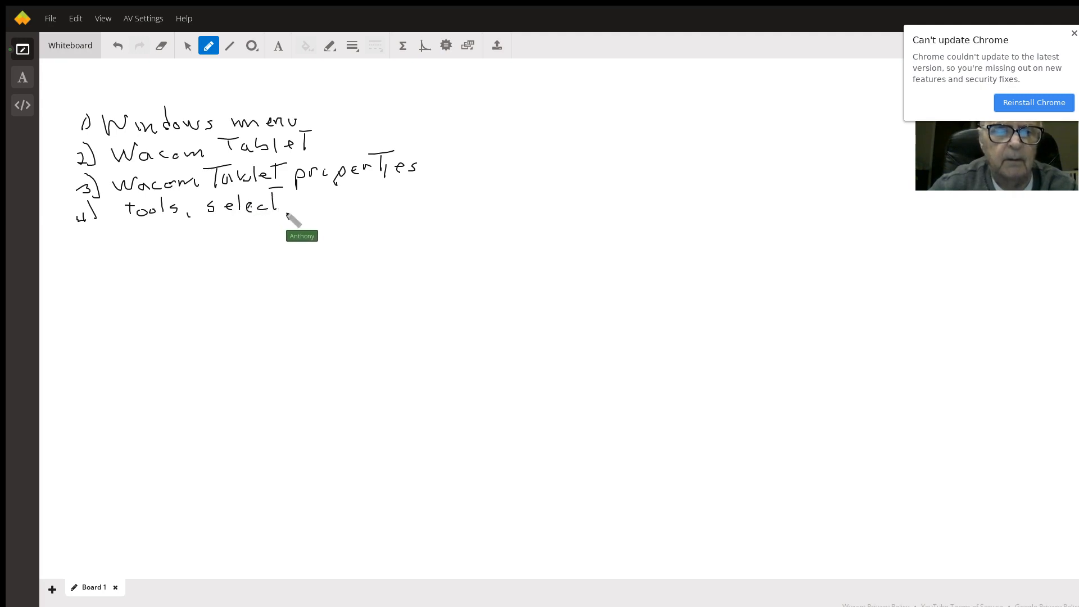
{"action": "left_click_drag", "start_coordinate": [282, 206], "coordinate": [324, 206]}
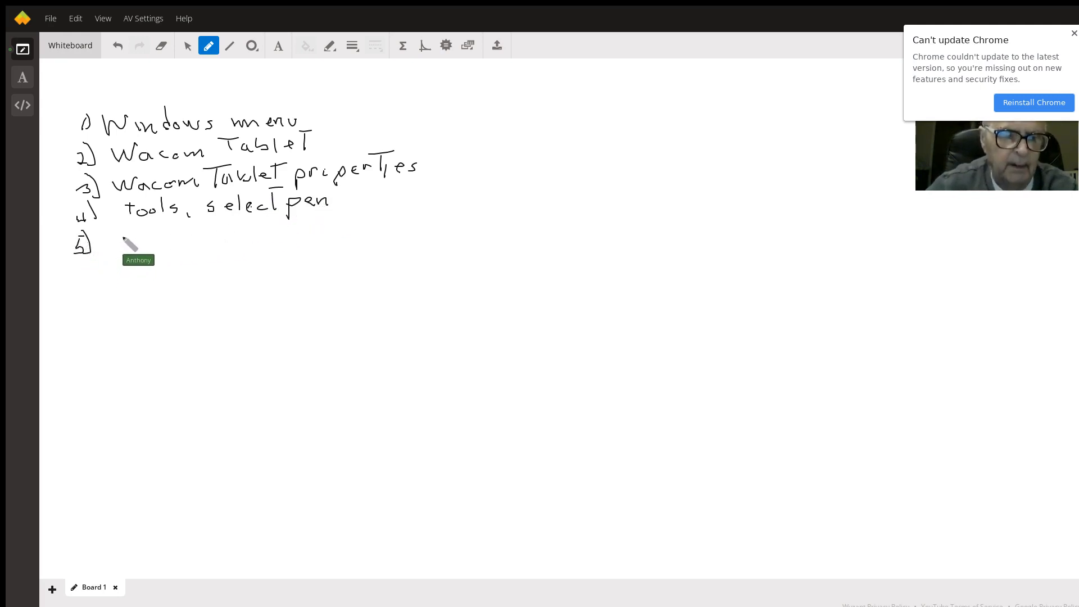
Step: Handwrite 'Mapping' for step five and begin step six with 'Disable'
{"action": "left_click_drag", "start_coordinate": [124, 241], "coordinate": [159, 244]}
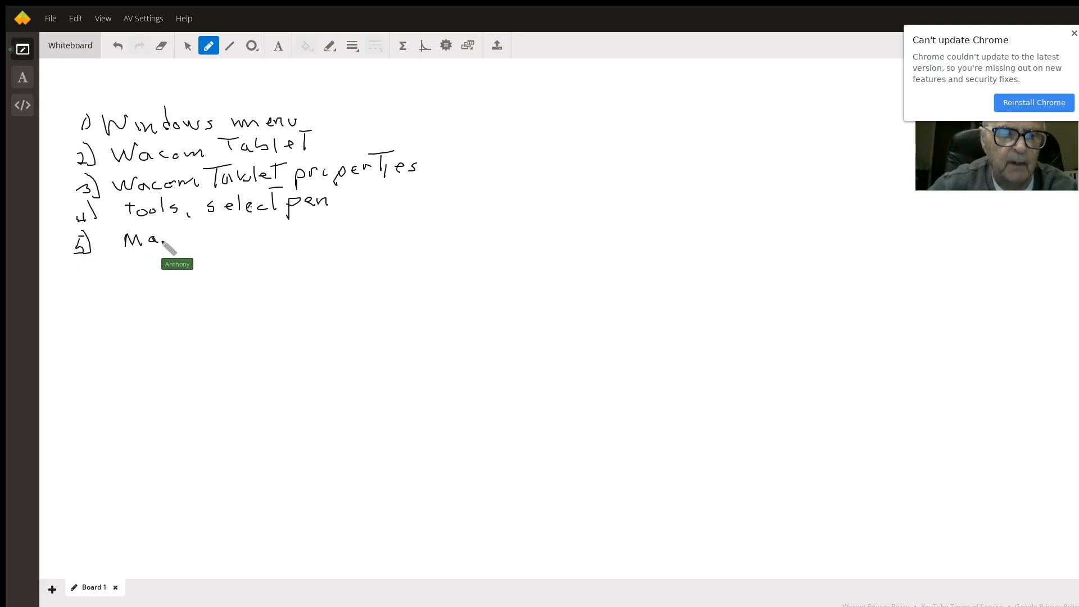
{"action": "left_click_drag", "start_coordinate": [168, 248], "coordinate": [199, 237]}
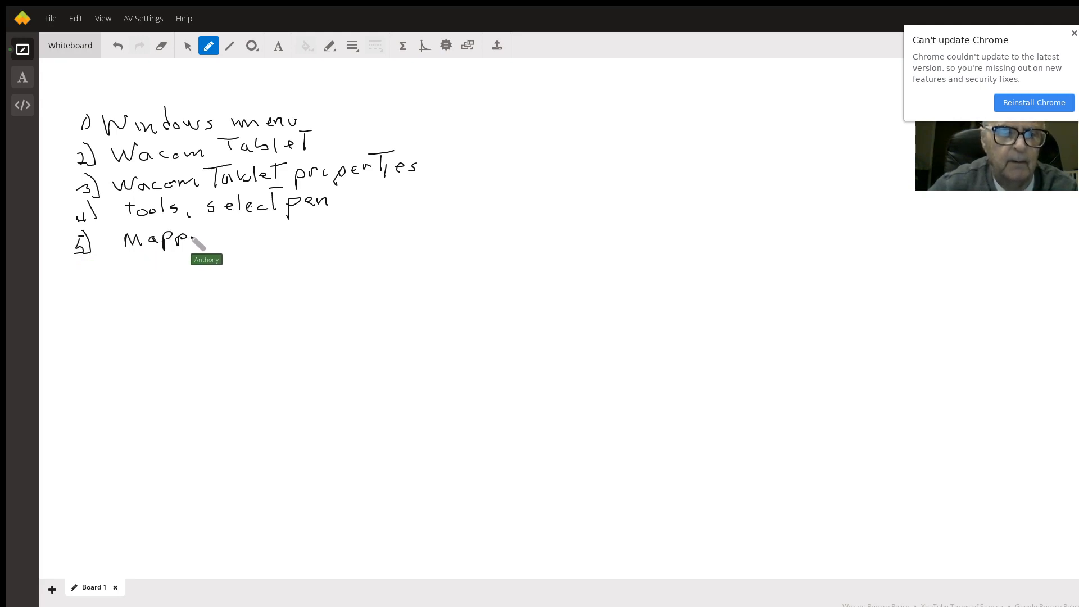
{"action": "left_click_drag", "start_coordinate": [189, 241], "coordinate": [224, 245]}
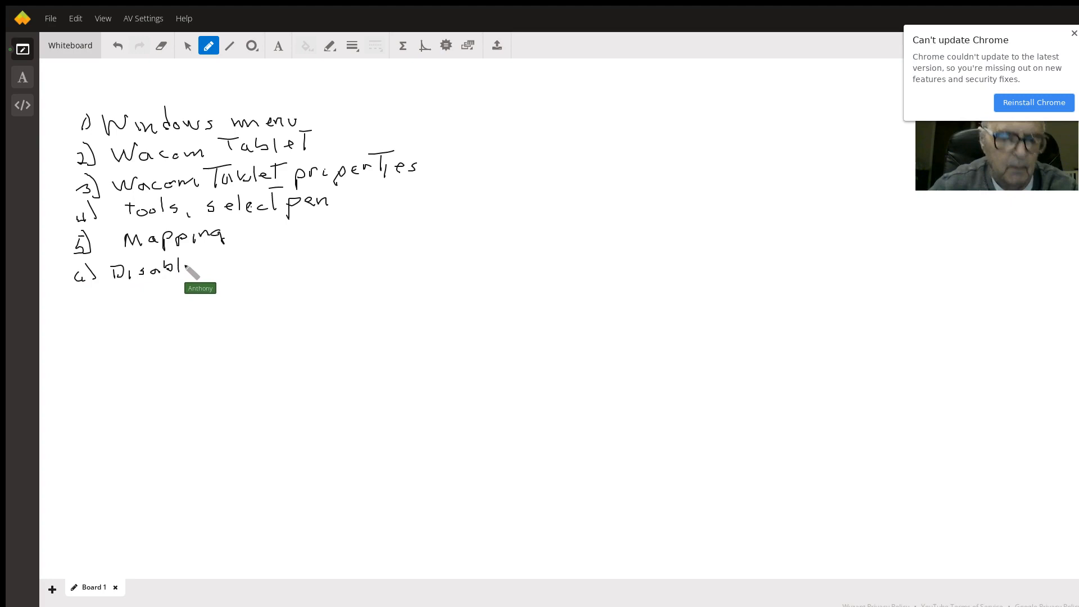
Step: Finish step six so it reads 'Disable windows ink'
{"action": "left_click_drag", "start_coordinate": [186, 269], "coordinate": [237, 265]}
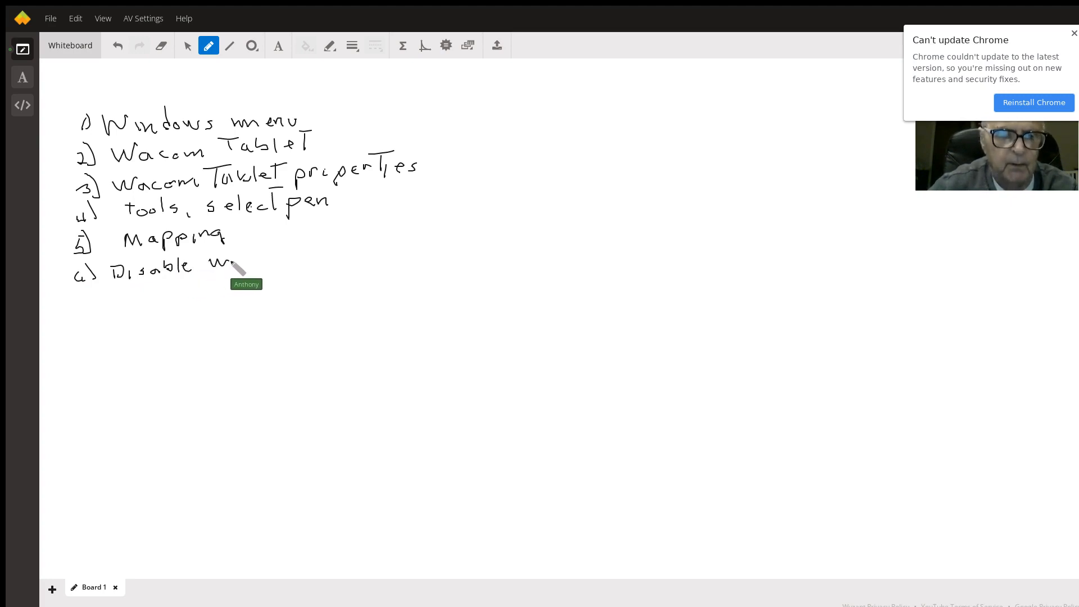
{"action": "left_click_drag", "start_coordinate": [220, 265], "coordinate": [278, 248]}
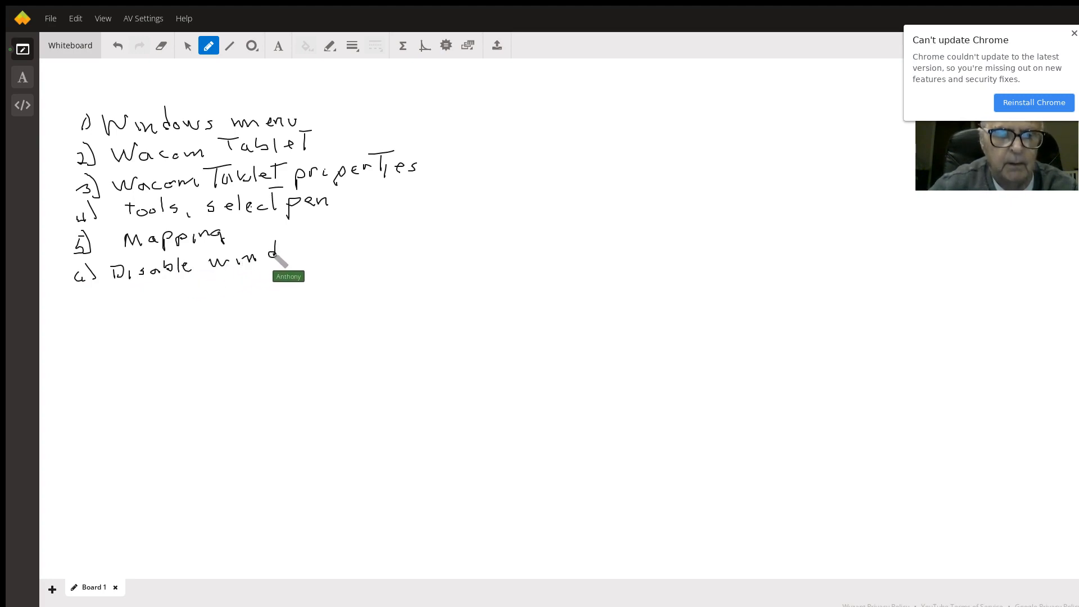
{"action": "left_click_drag", "start_coordinate": [272, 258], "coordinate": [320, 255]}
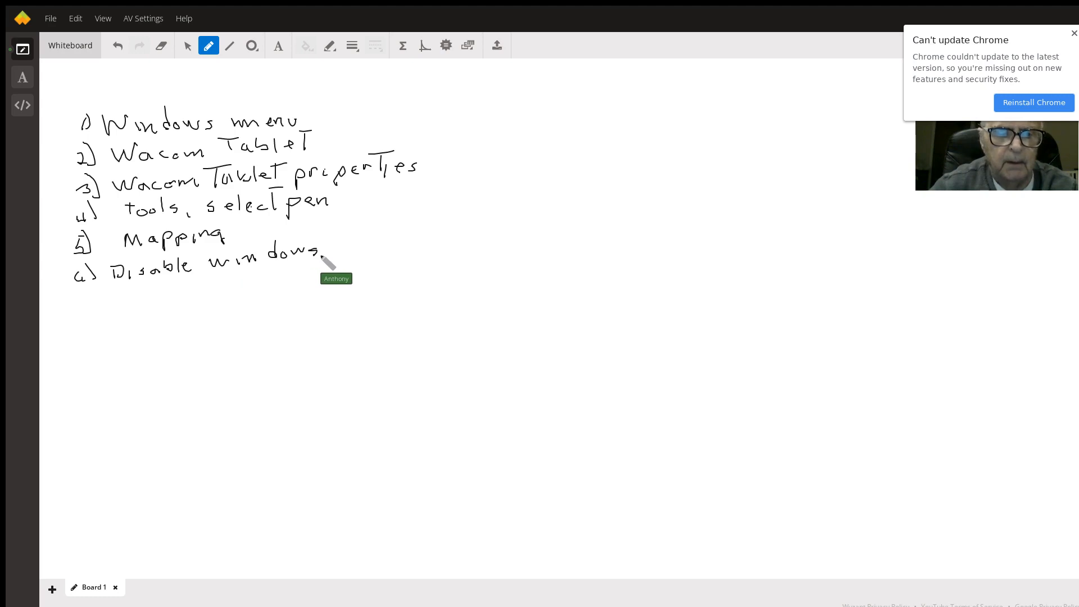
{"action": "left_click_drag", "start_coordinate": [322, 258], "coordinate": [365, 251]}
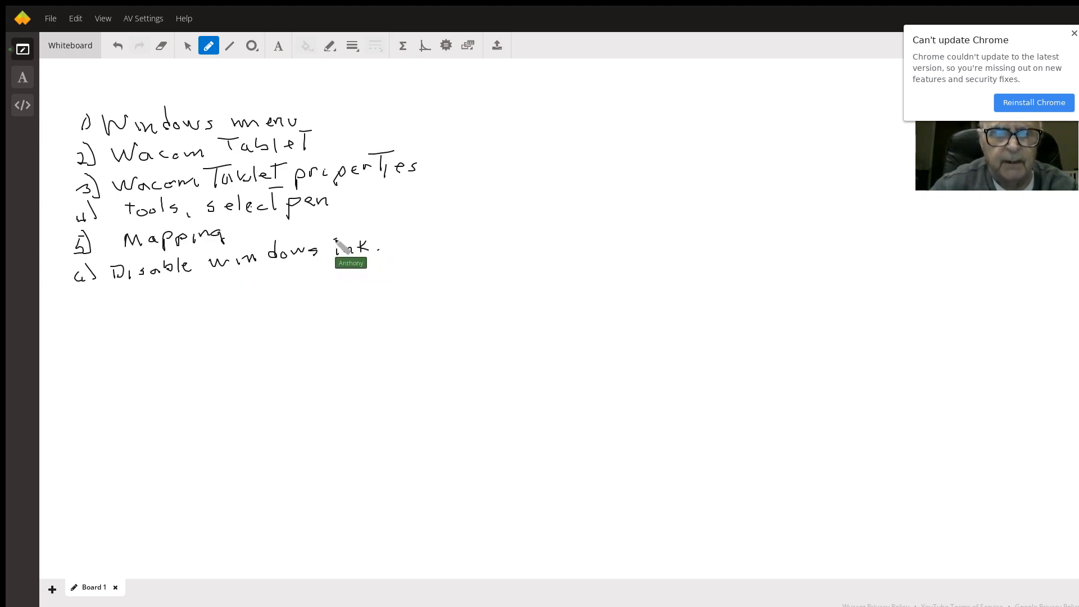
{"action": "mouse_move", "coordinate": [262, 320]}
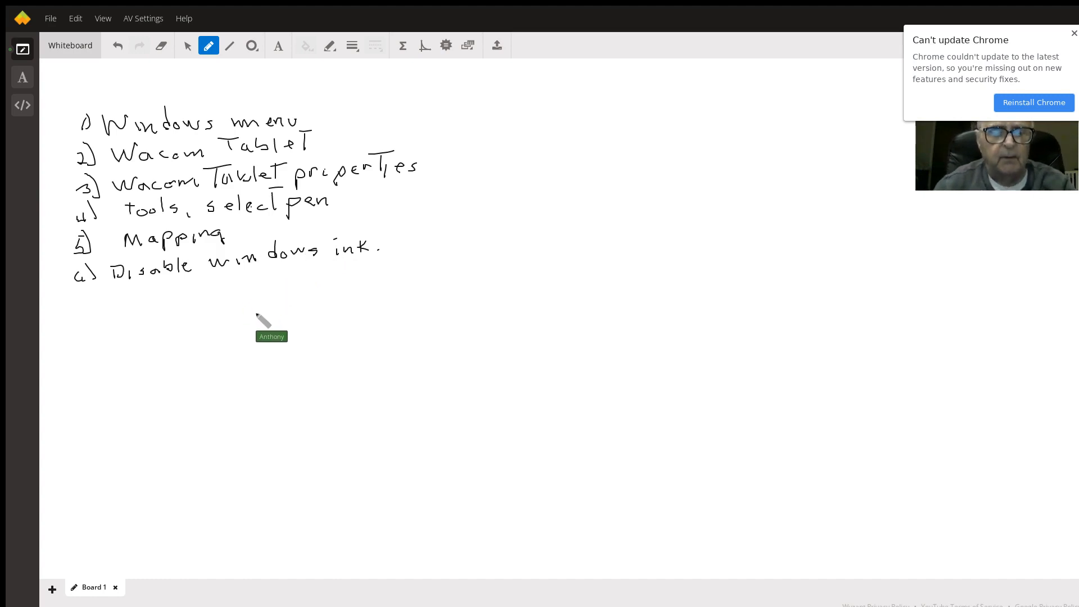
{"action": "mouse_move", "coordinate": [220, 180]}
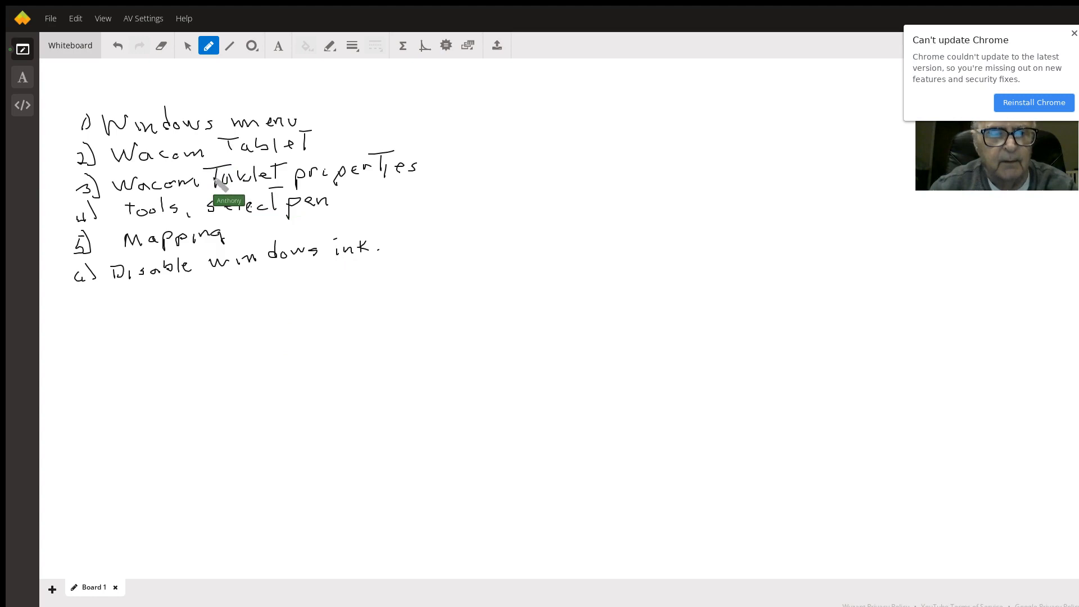
{"action": "mouse_move", "coordinate": [248, 265]}
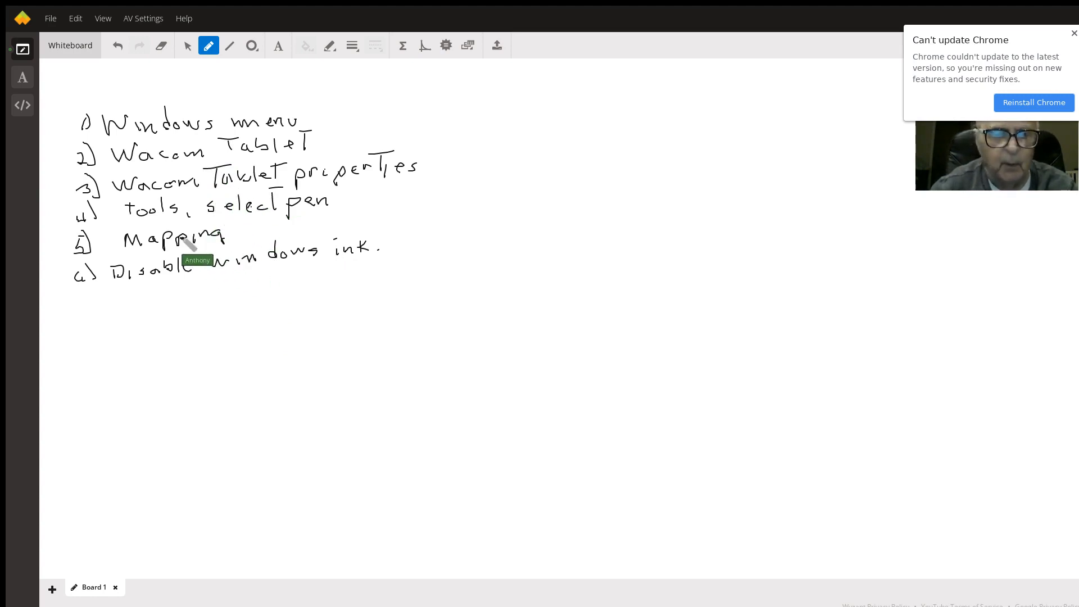
{"action": "mouse_move", "coordinate": [220, 282]}
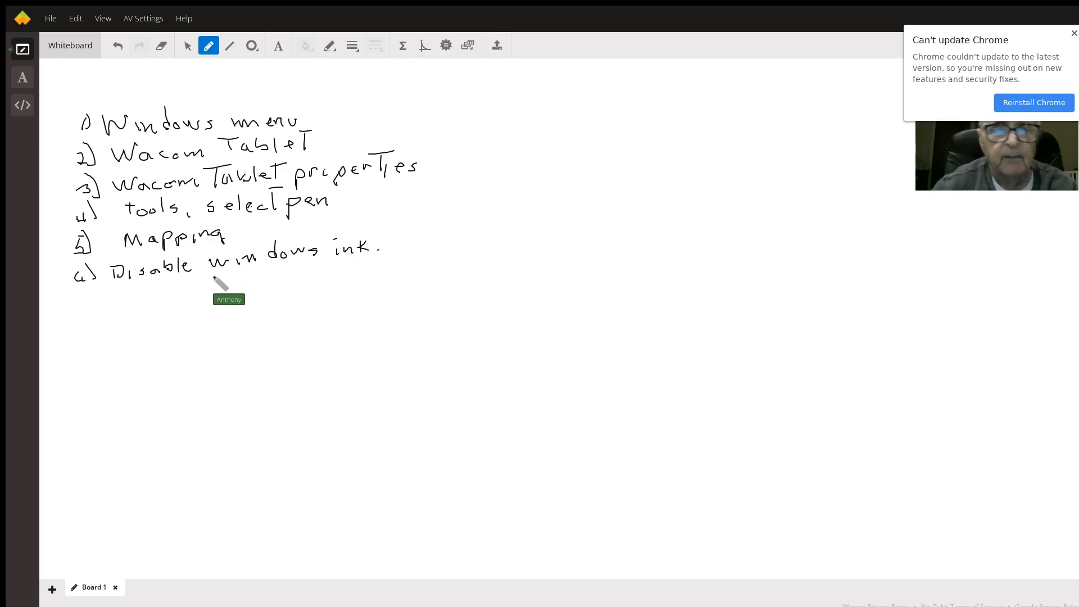